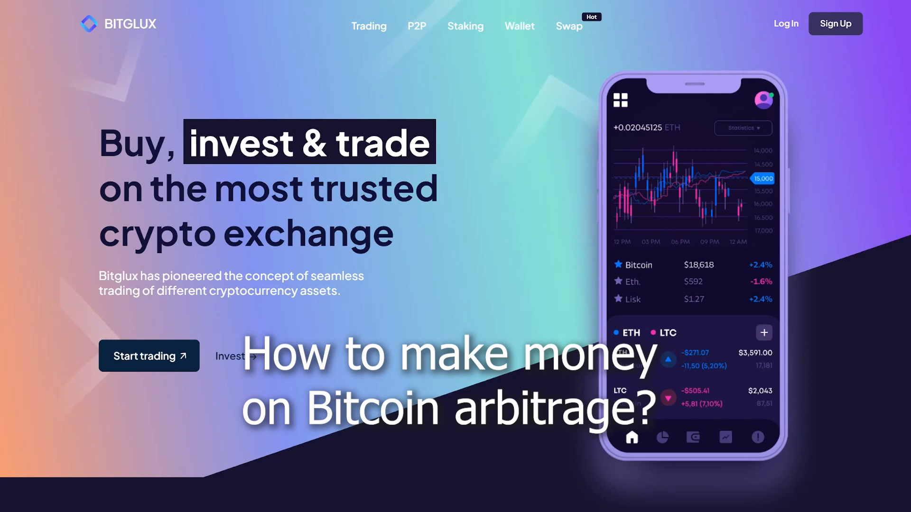
Scroll down the Bitglux landing page before logging in to the wallet overview
scroll("down", 3)
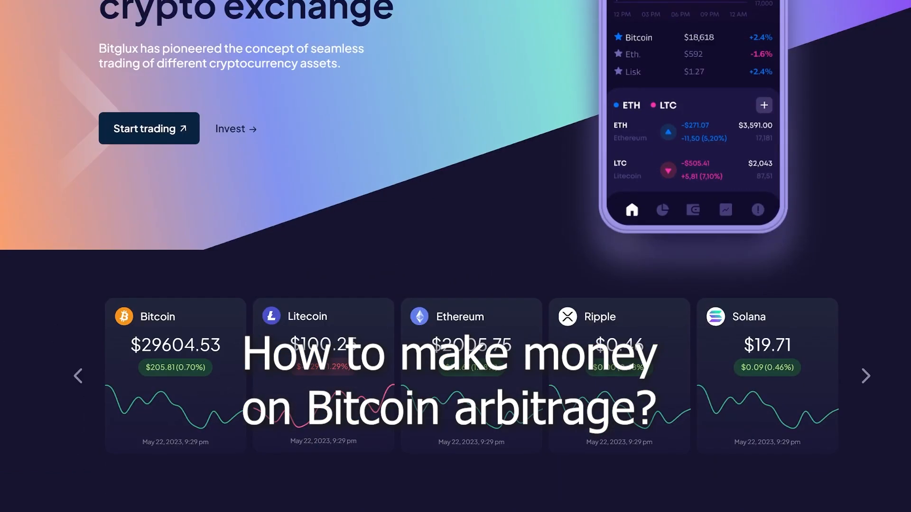
scroll("down", 3)
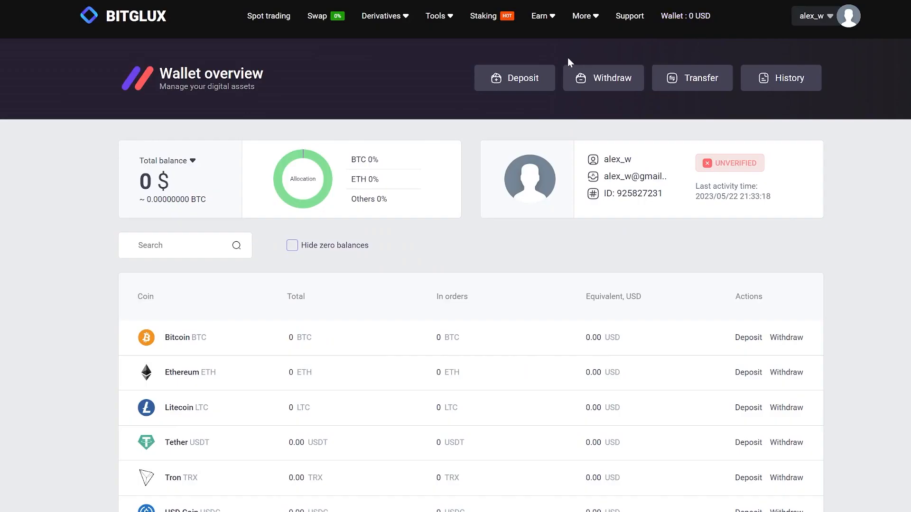
mouse_move(514, 78)
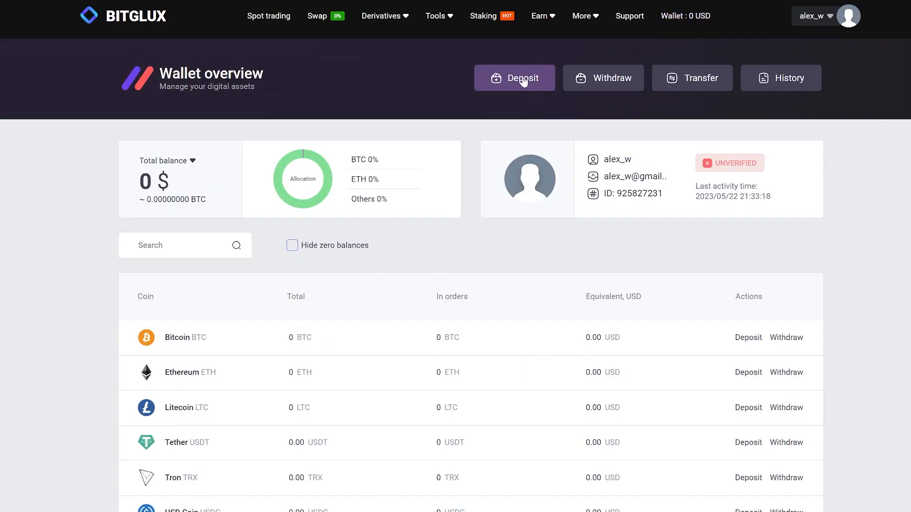
Reveal and copy the BTC deposit address on the Bitcoin (BTC) network
left_click(513, 78)
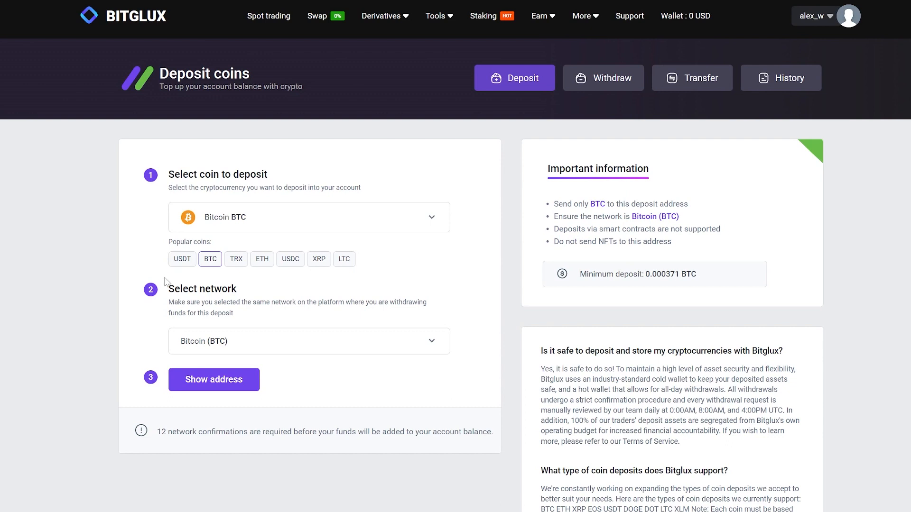
left_click(213, 380)
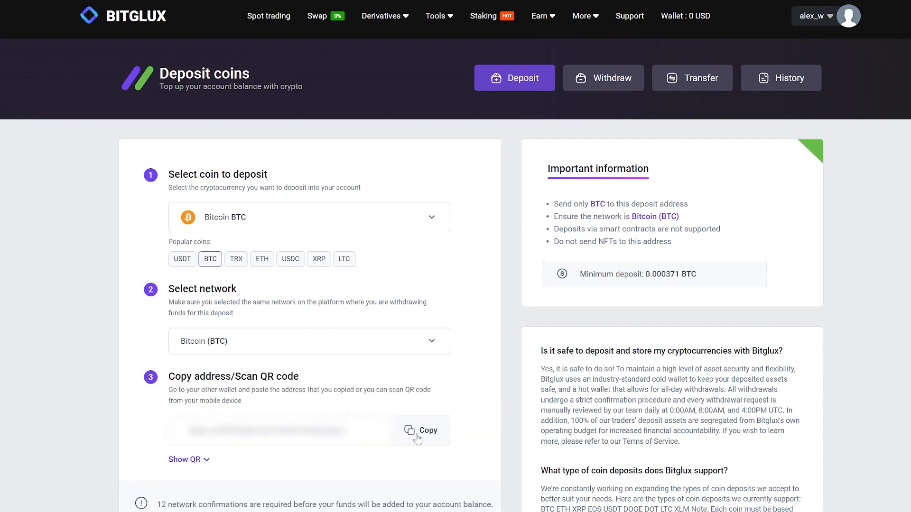
left_click(420, 431)
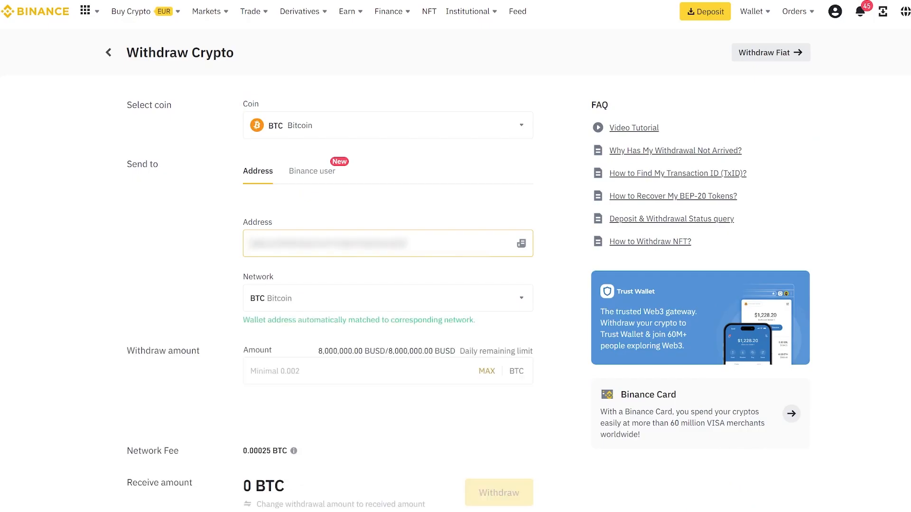
Enter 0.37 as the BTC amount to withdraw from Binance to the Bitglux address
left_click(378, 371)
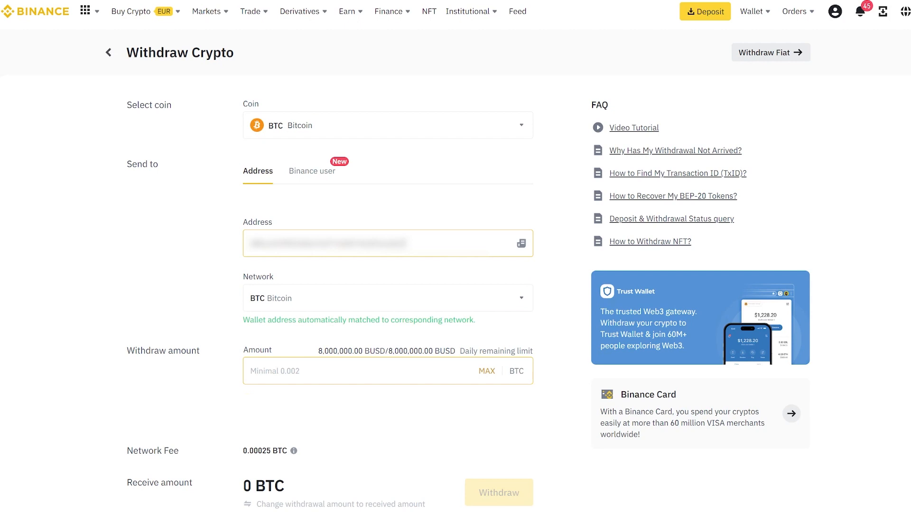
type("0.")
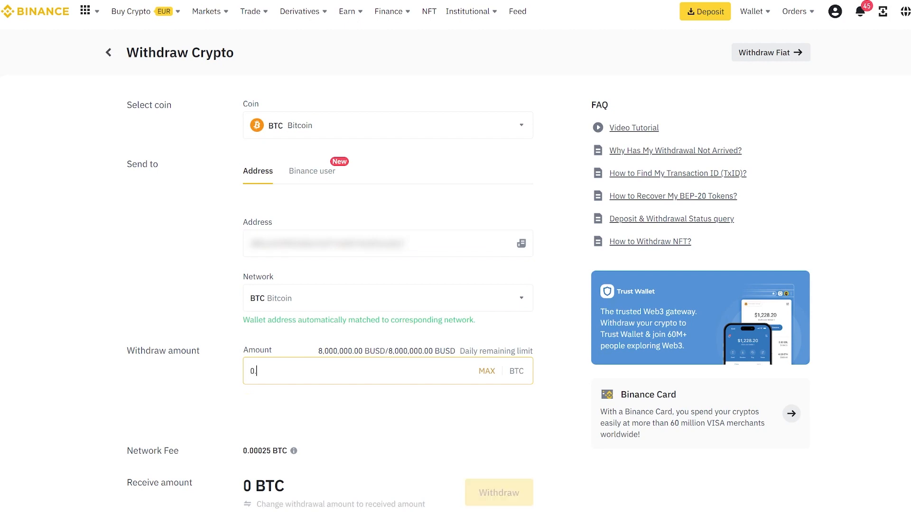
type("0.37")
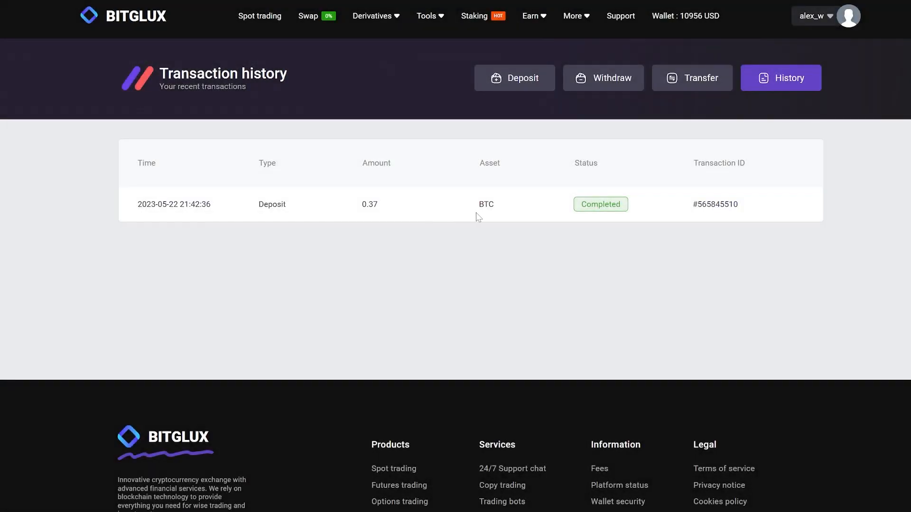
mouse_move(671, 216)
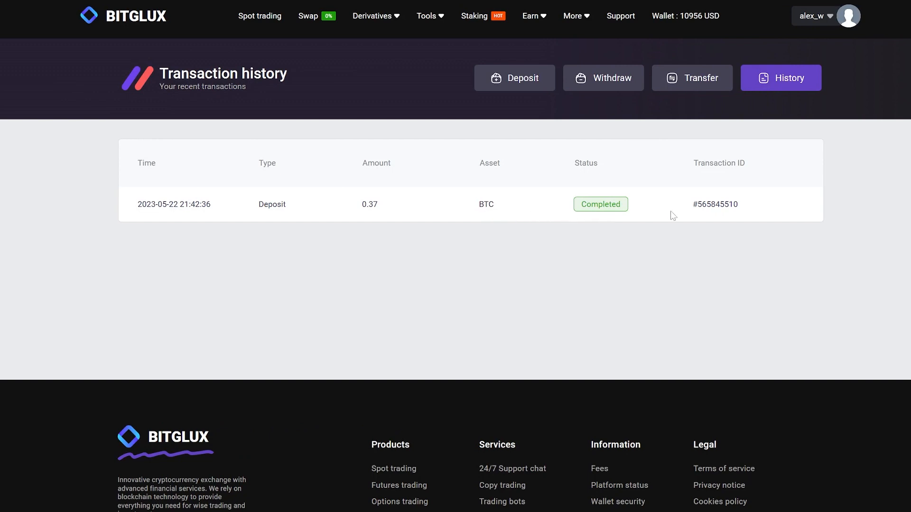
mouse_move(685, 19)
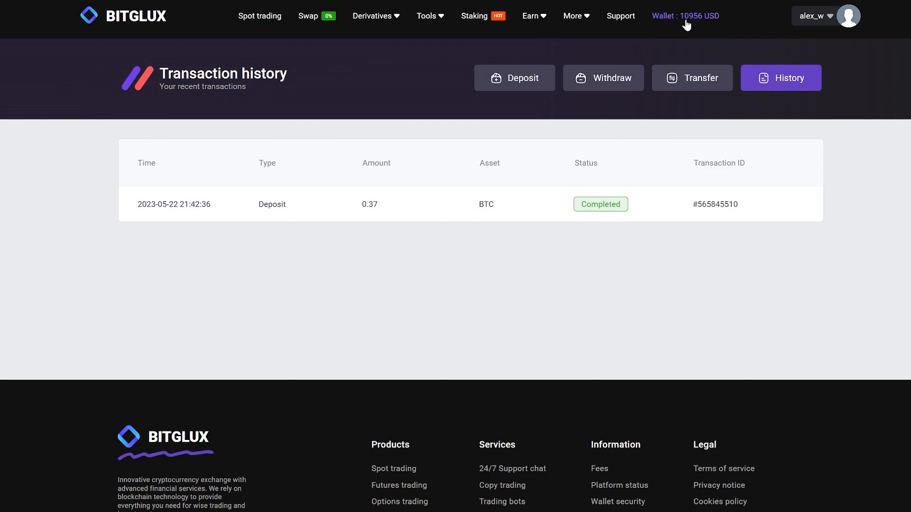
mouse_move(688, 29)
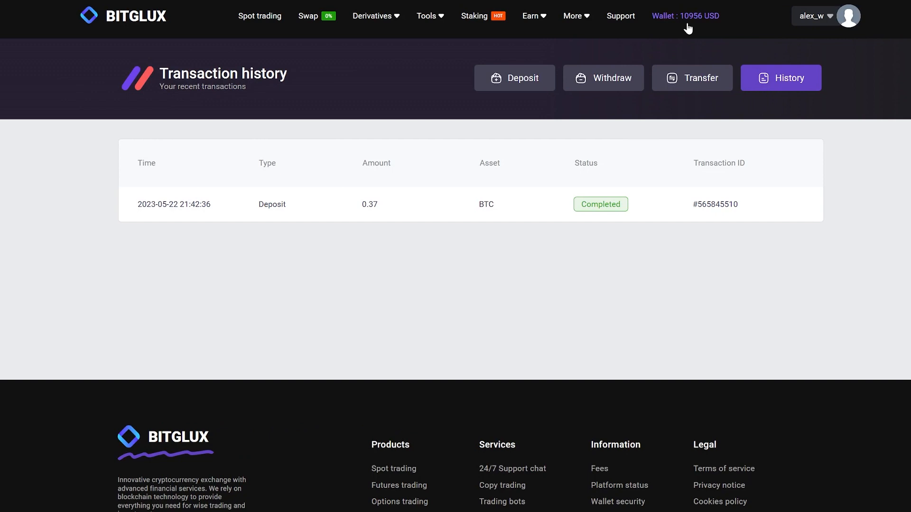
Return to the wallet overview showing 10,956 USD held as 0.37 BTC
left_click(685, 16)
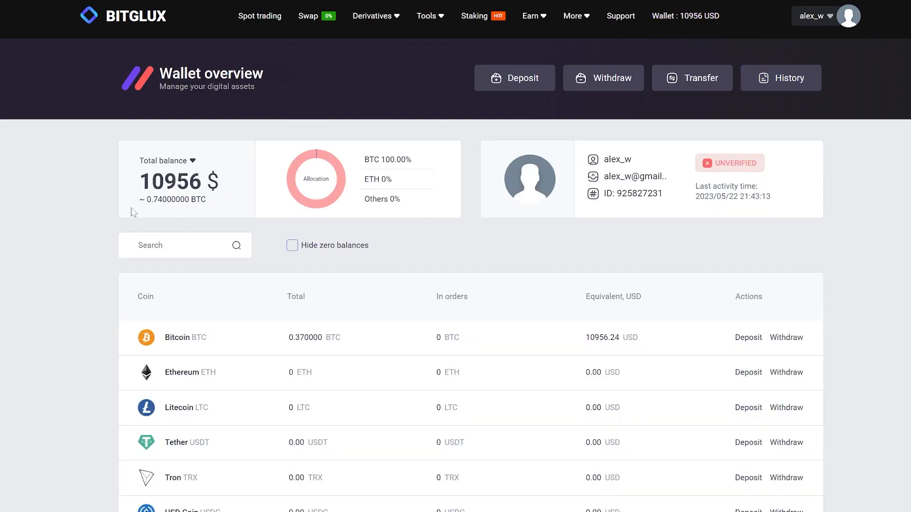
mouse_move(259, 16)
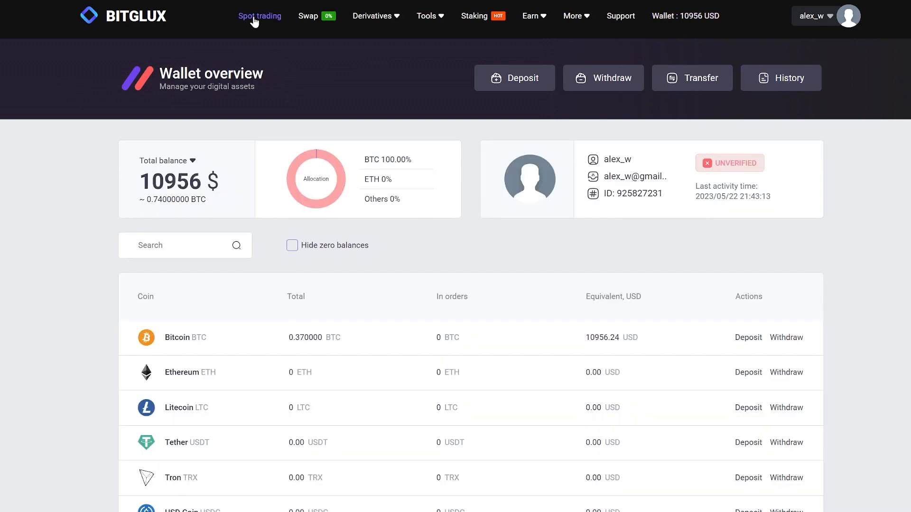
Market-sell 100% of the 0.37 BTC for USDT in Spot trading
left_click(259, 16)
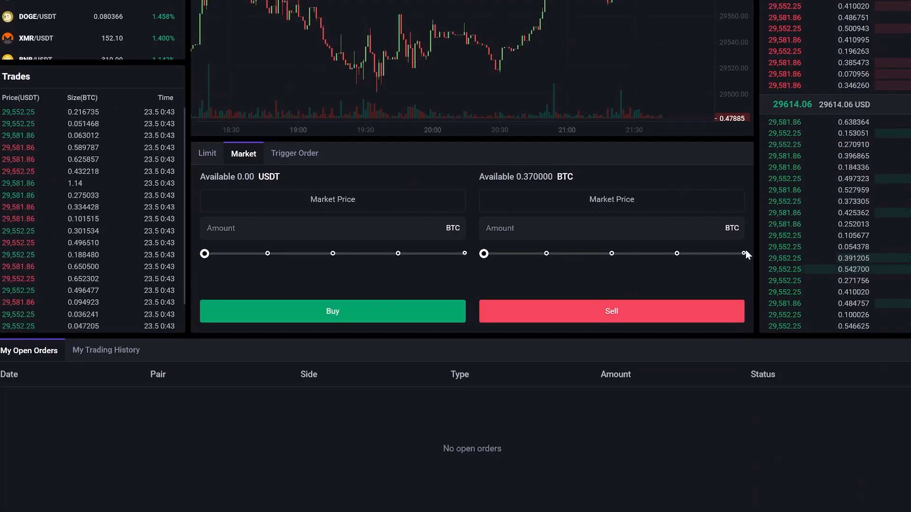
left_click_drag(484, 253, 740, 254)
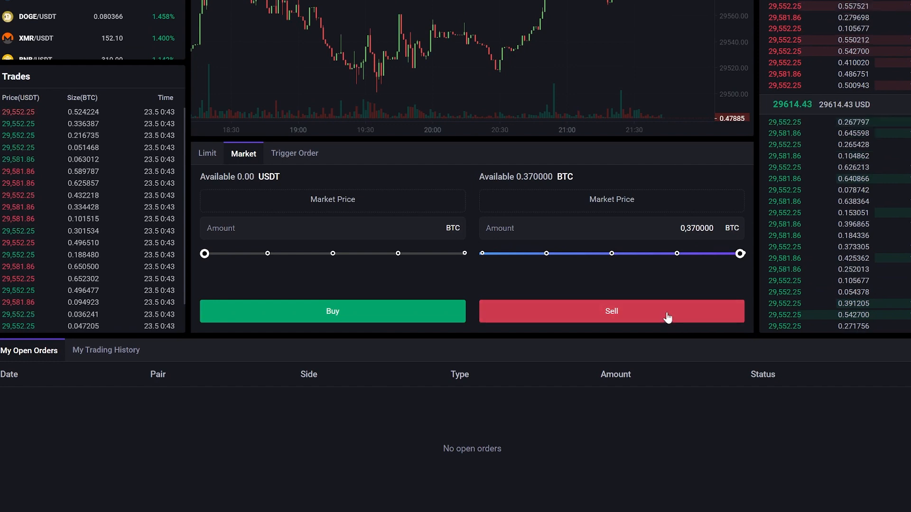
left_click(610, 311)
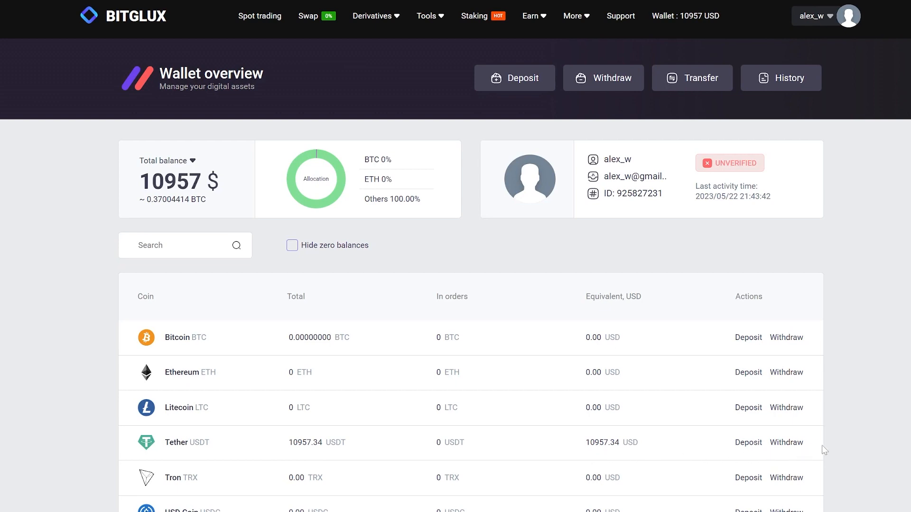
mouse_move(583, 104)
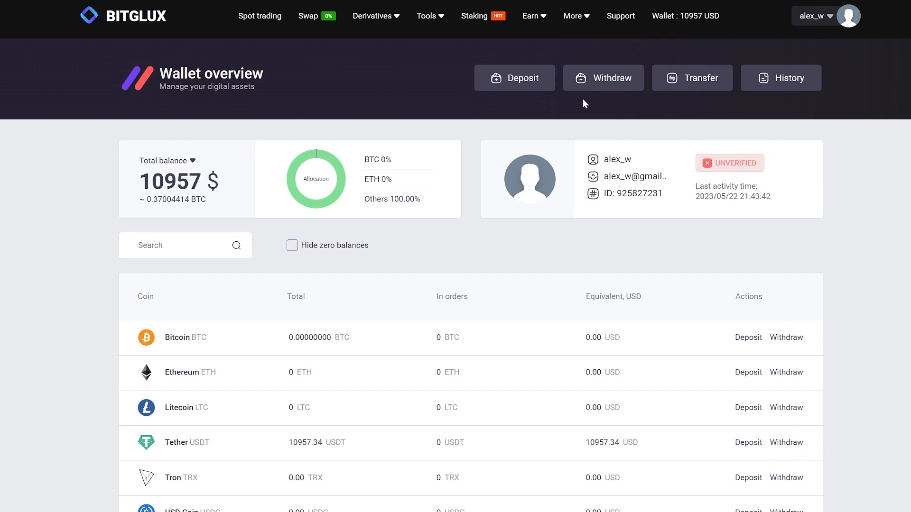
Start a withdrawal and choose Tether USDT on the TRC-20 network as the coin
left_click(602, 77)
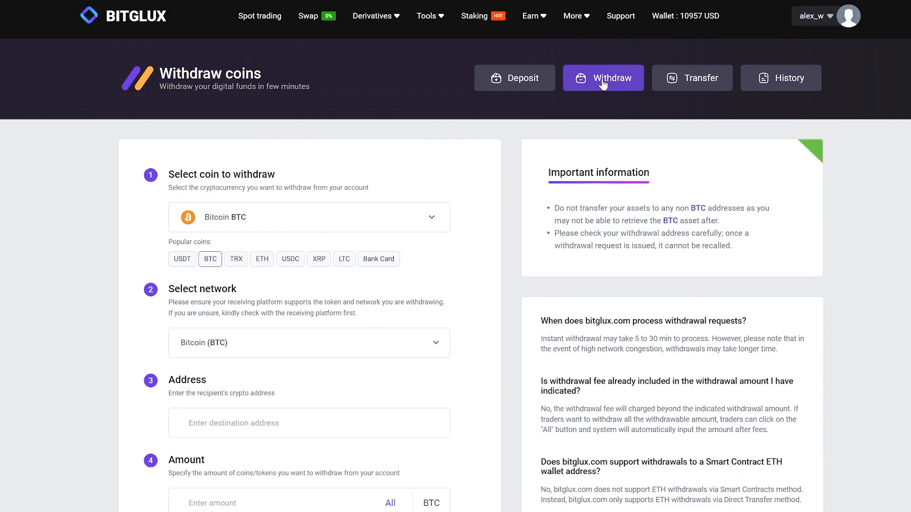
left_click(309, 217)
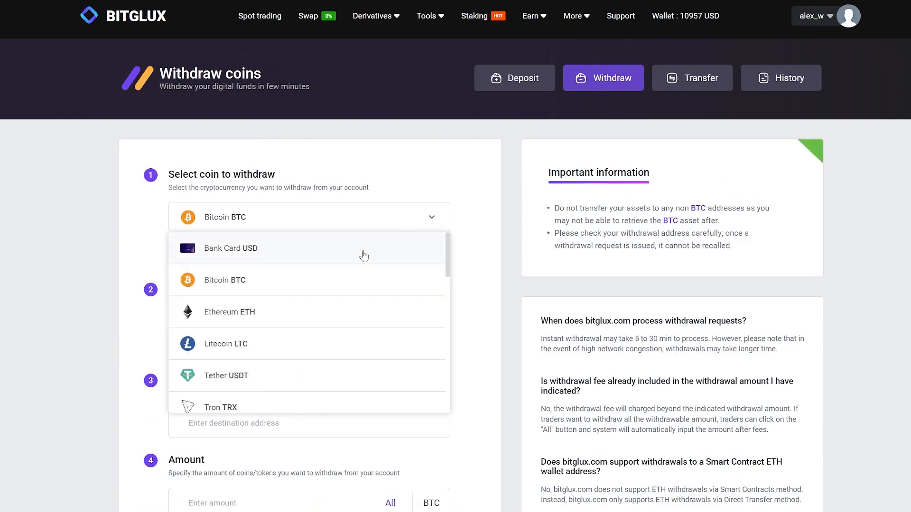
left_click(513, 77)
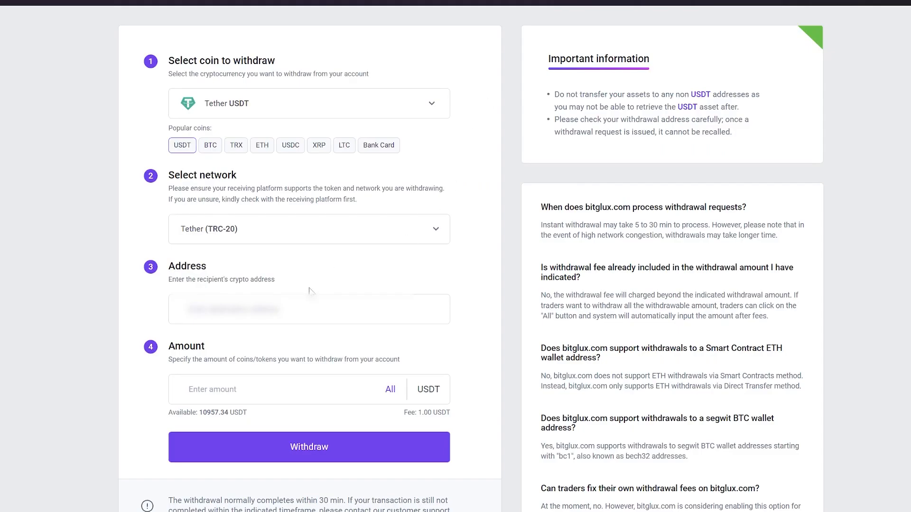
Withdraw the full 10,957.34 USDT to the Binance address and dismiss the processing notice
left_click(308, 309)
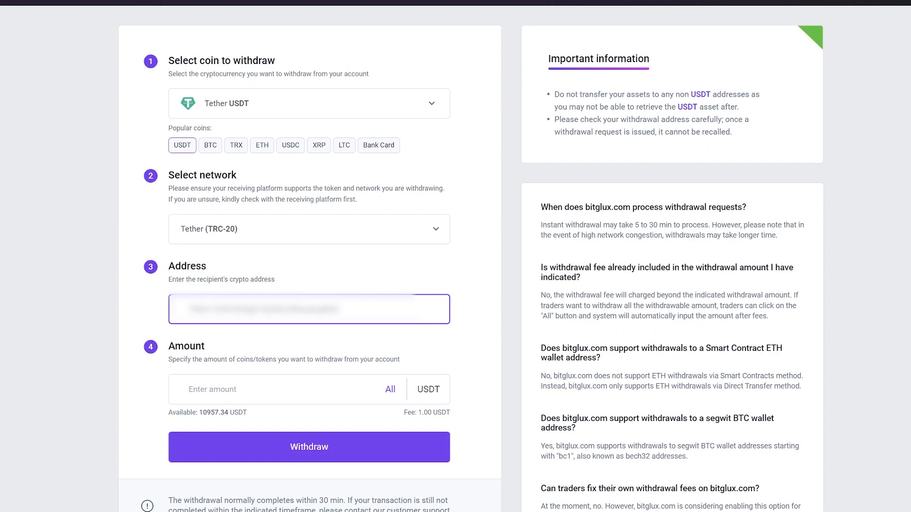
left_click(389, 389)
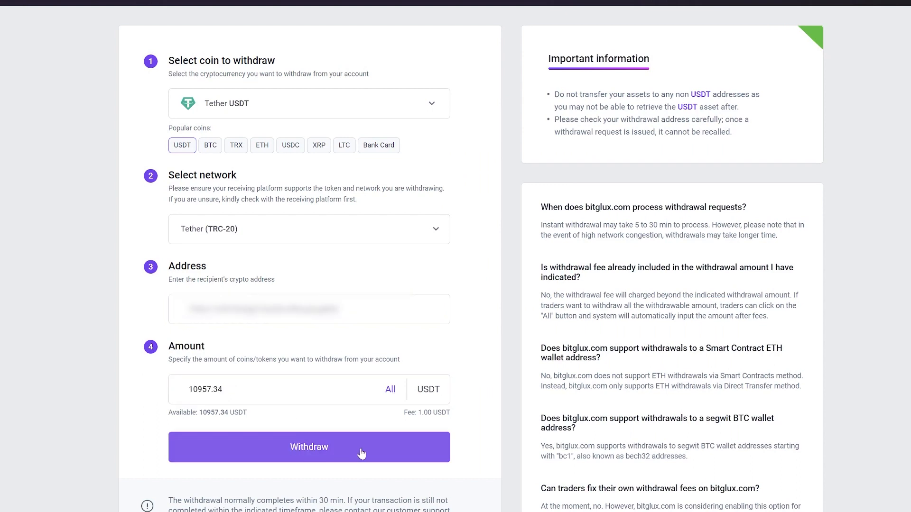
left_click(308, 447)
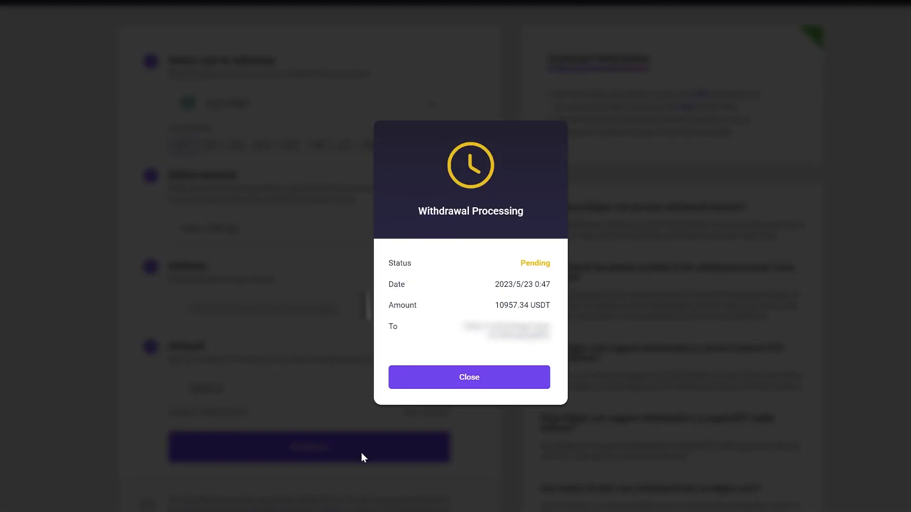
left_click(469, 376)
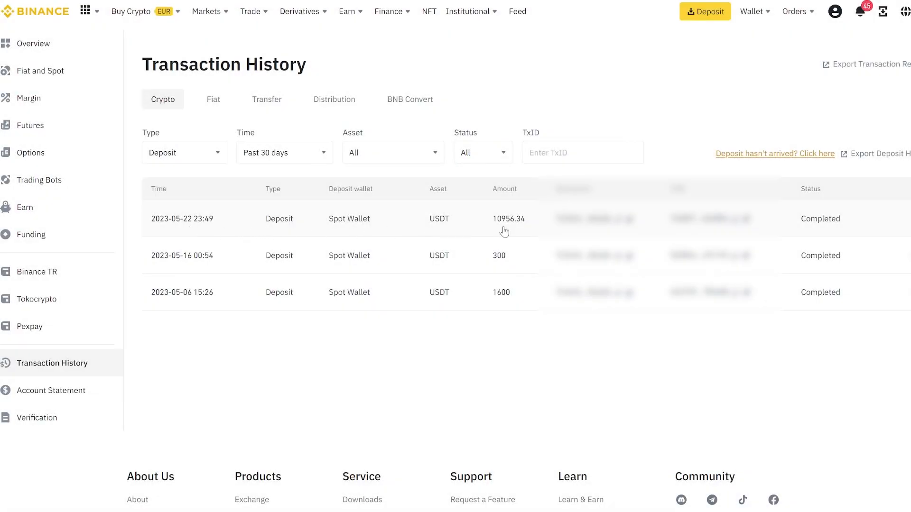
mouse_move(521, 227)
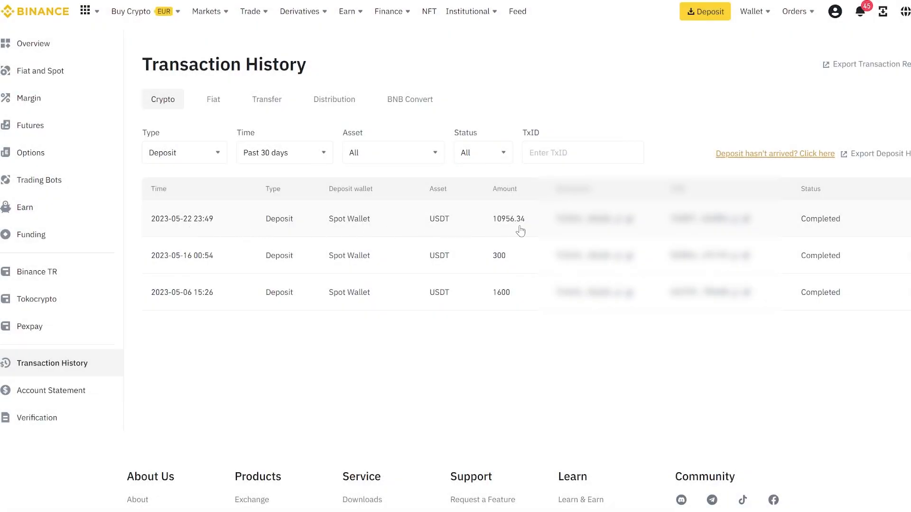